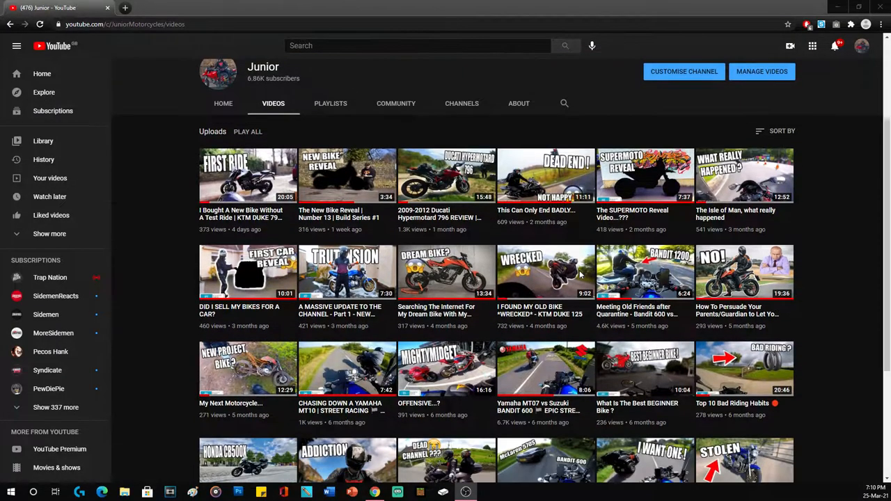
# - Look over the eBay Yamaha R1 listings and move to the dream-bike YouTube video page
pyautogui.scroll(-3)
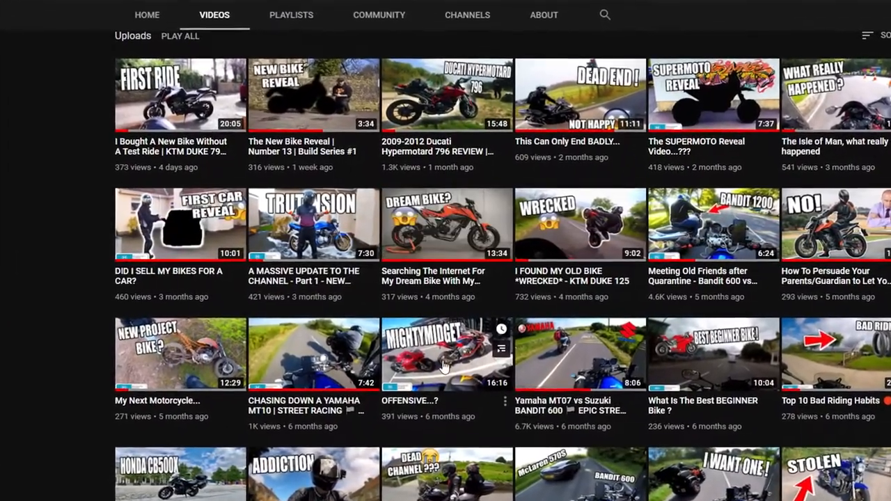
pyautogui.scroll(-3)
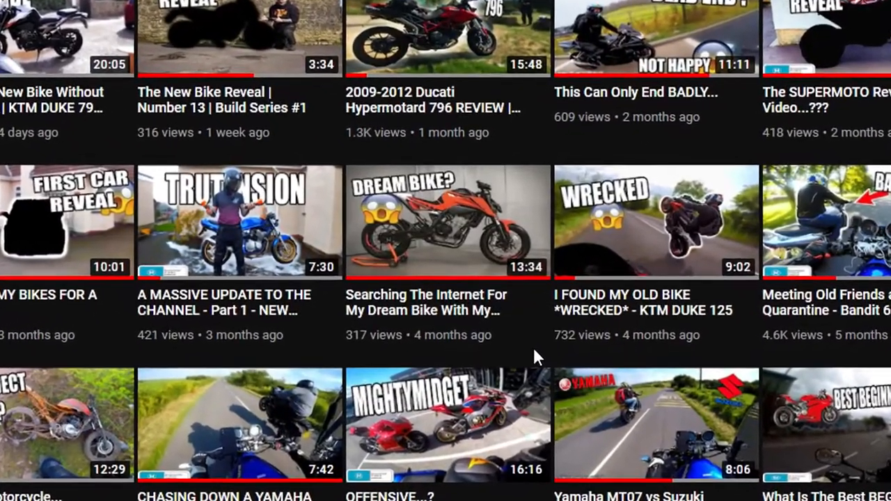
pyautogui.scroll(-3)
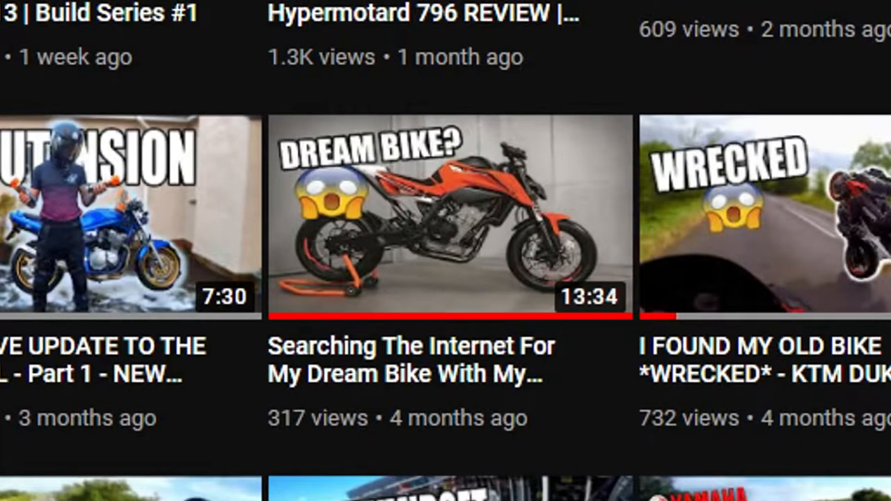
pyautogui.moveTo(63, 279)
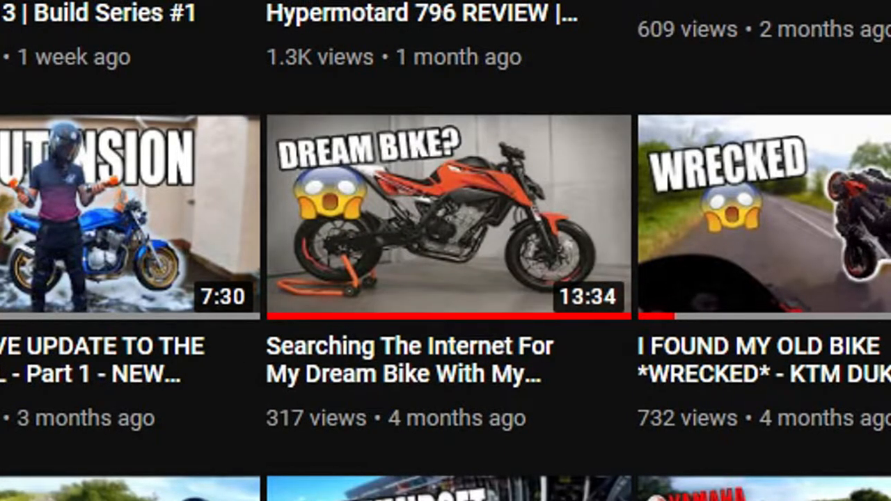
pyautogui.scroll(-3)
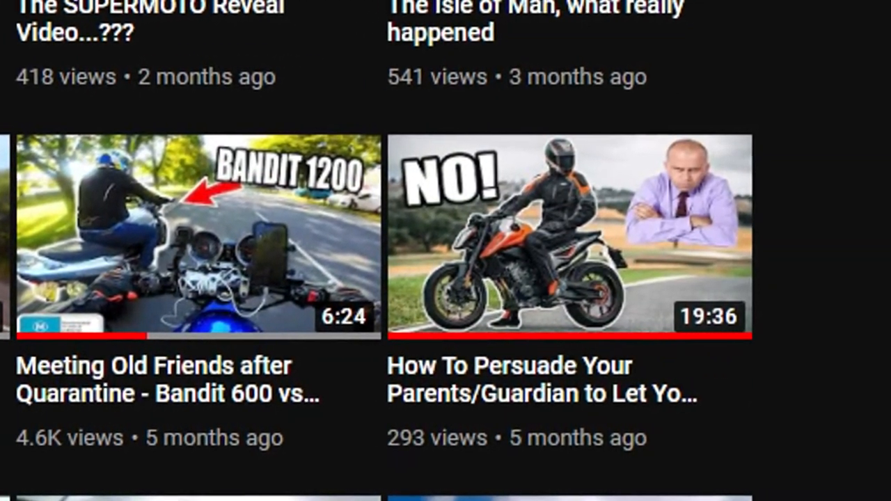
pyautogui.hscroll(3)
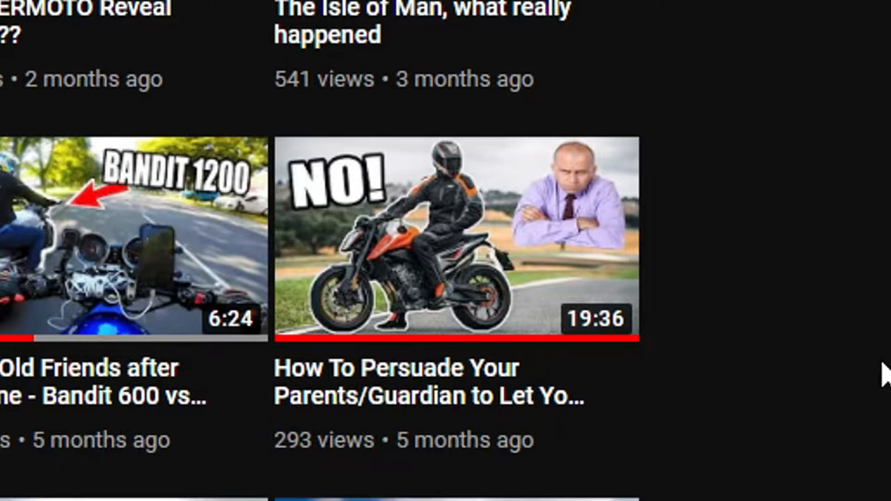
pyautogui.click(445, 251)
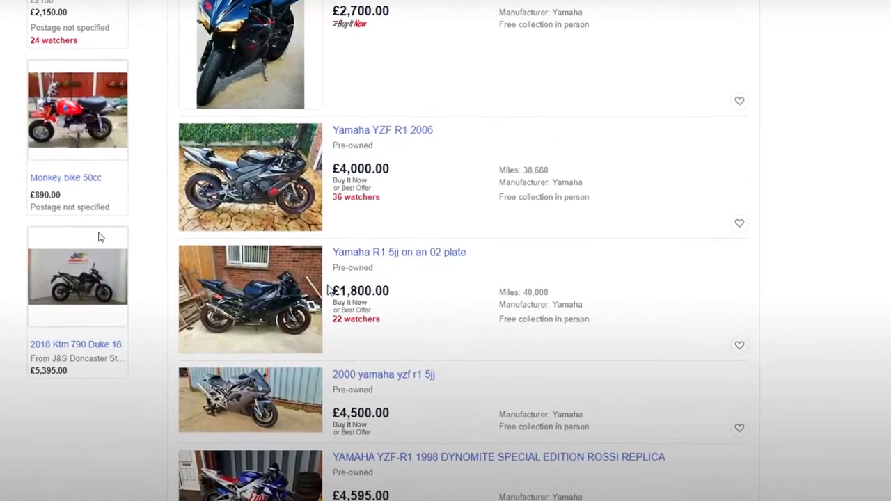
# - Review the video page and switch to the motorcycle creator's Instagram profile
pyautogui.scroll(-3)
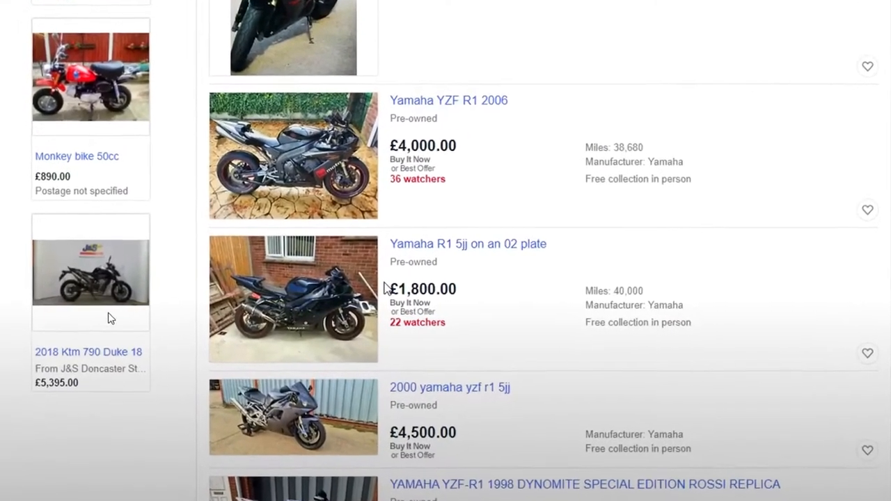
pyautogui.scroll(-3)
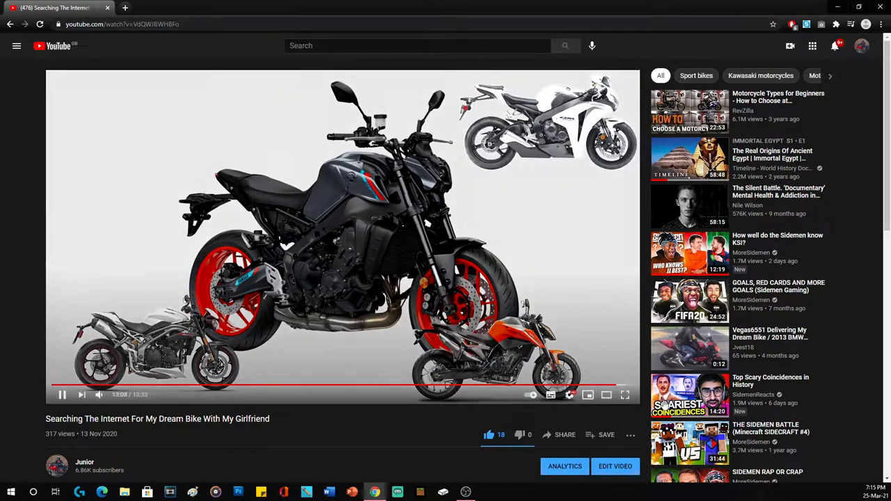
pyautogui.click(624, 395)
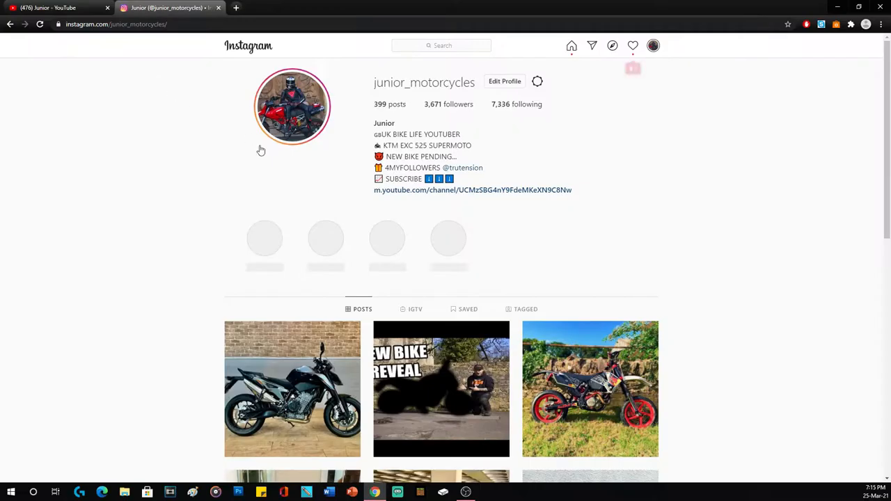
# - Go through the exhaust post's caption and hashtags including #duke790, then close it to the profile
pyautogui.scroll(-3)
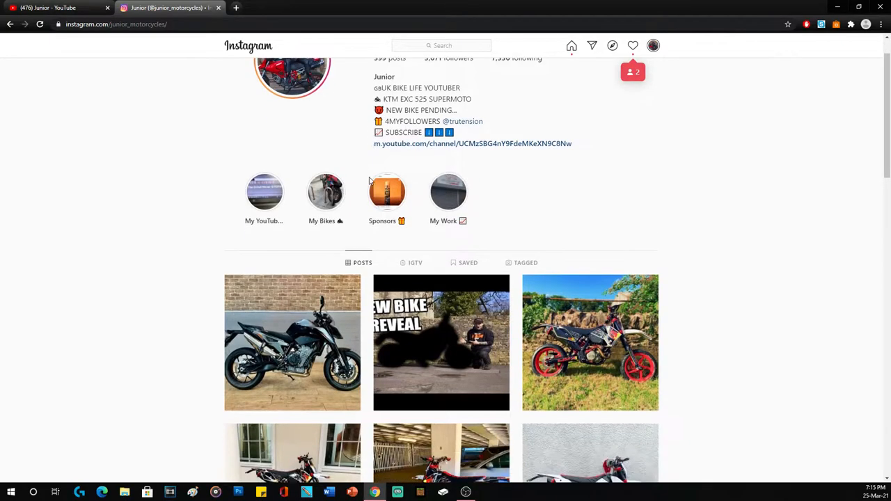
pyautogui.scroll(-3)
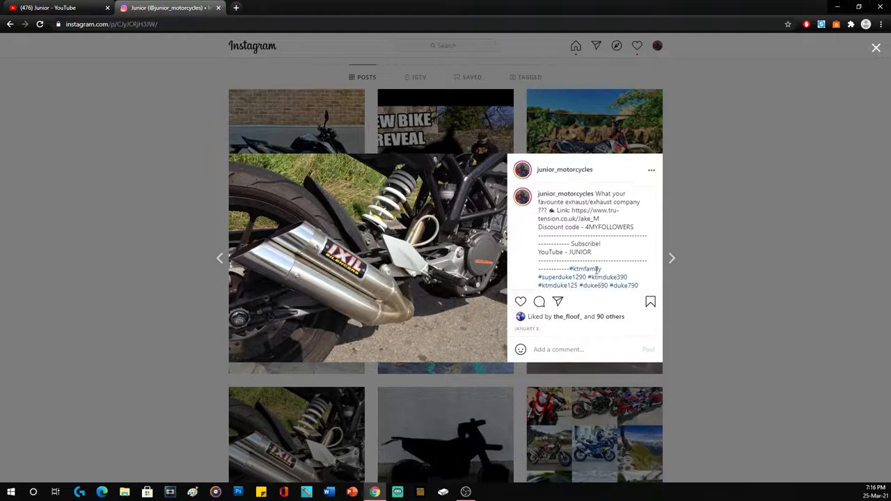
pyautogui.scroll(-3)
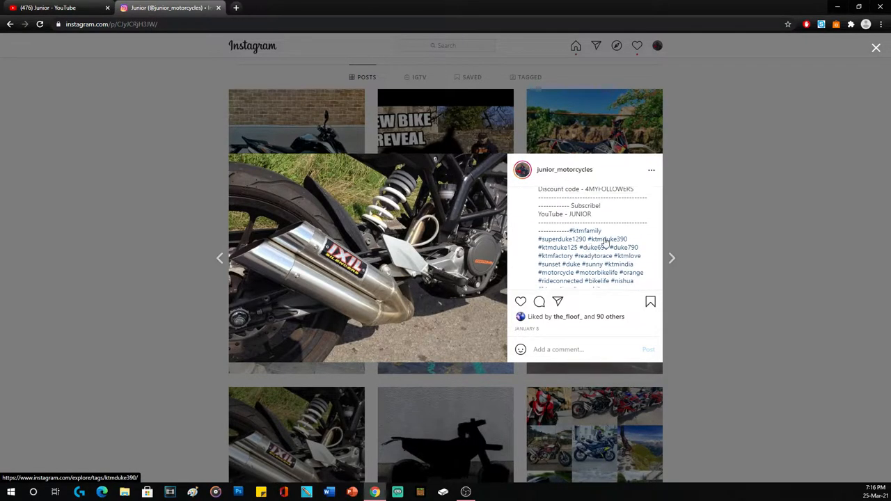
pyautogui.scroll(-3)
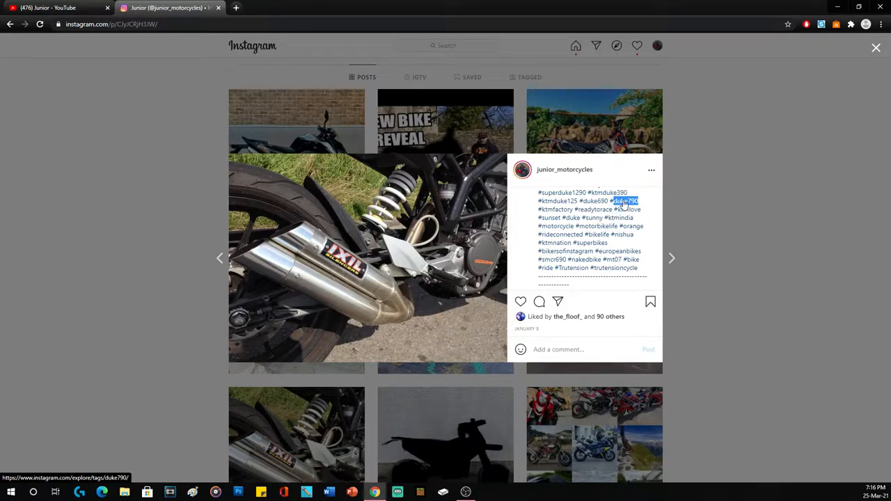
pyautogui.scroll(-3)
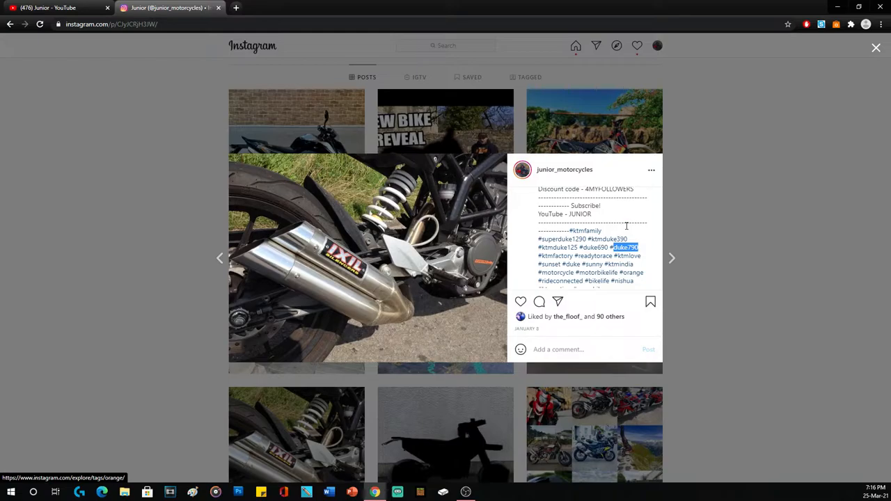
pyautogui.click(875, 48)
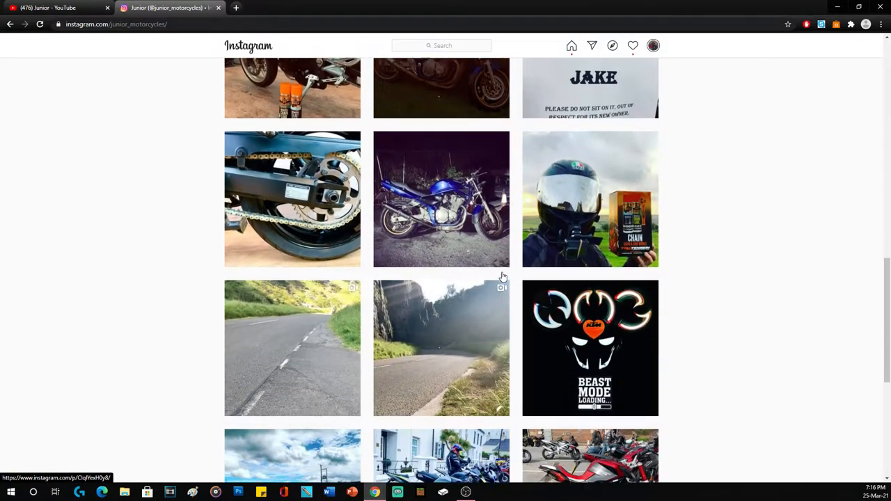
pyautogui.click(590, 348)
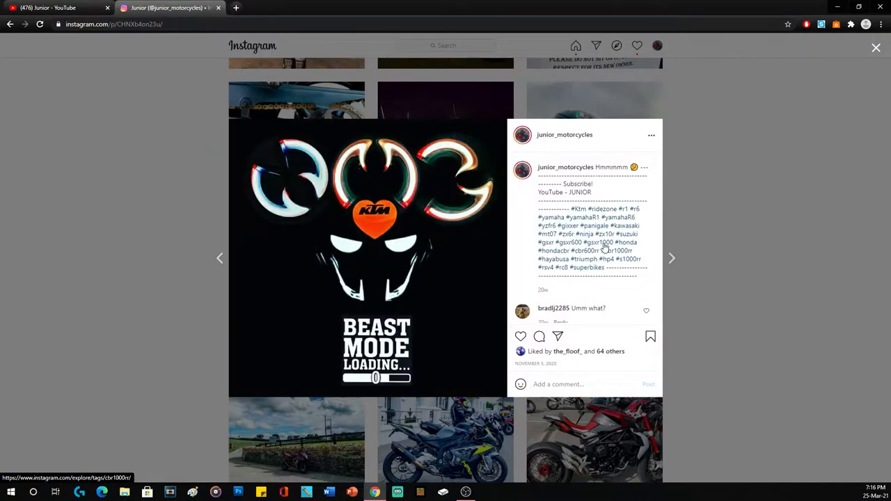
pyautogui.moveTo(378, 242)
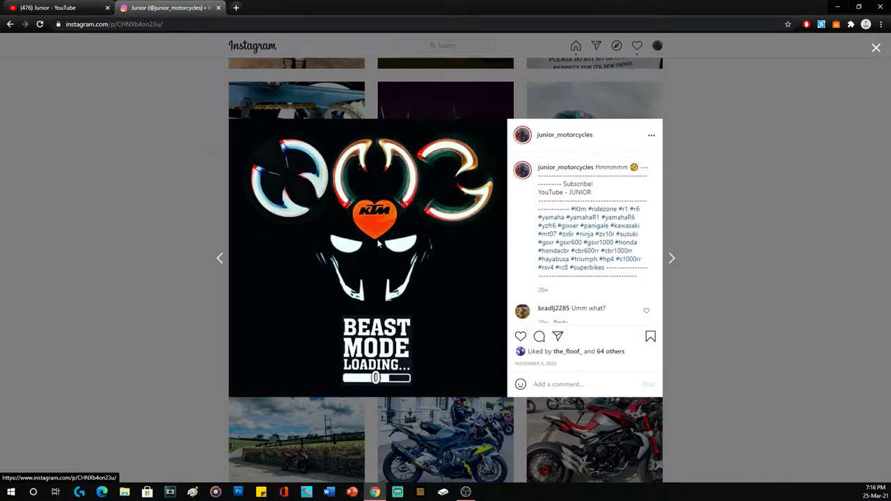
pyautogui.moveTo(429, 203)
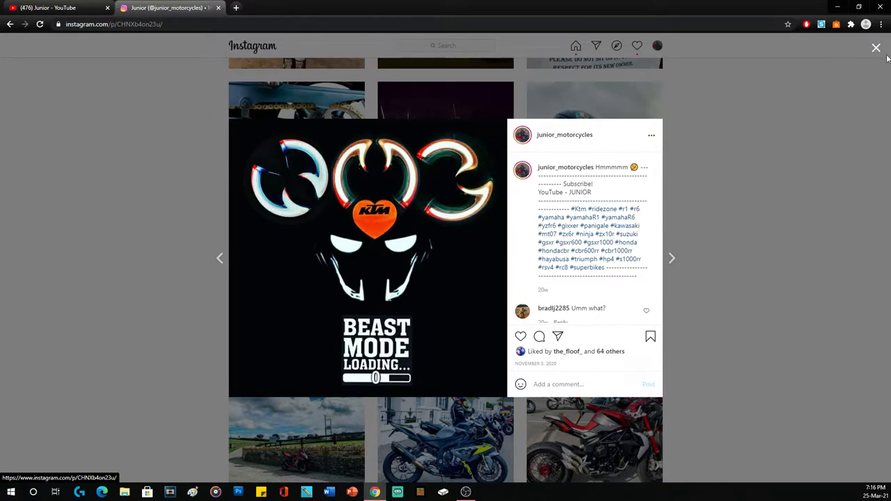
pyautogui.click(876, 47)
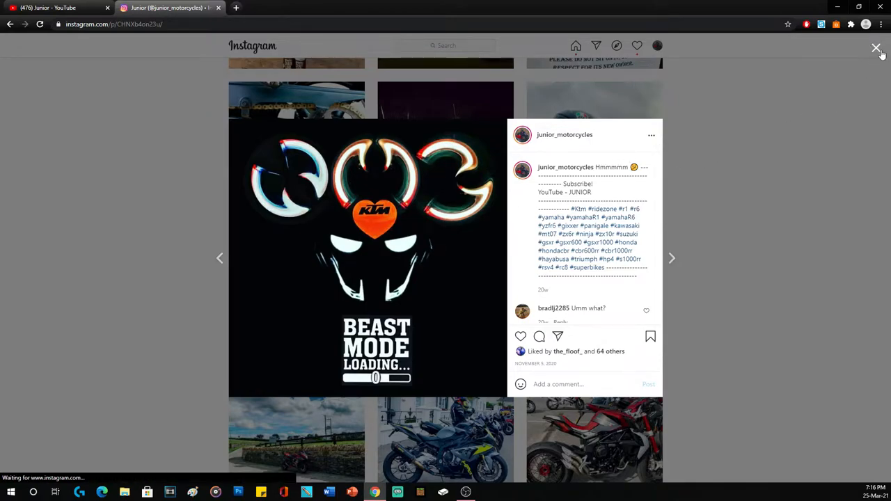
pyautogui.click(877, 49)
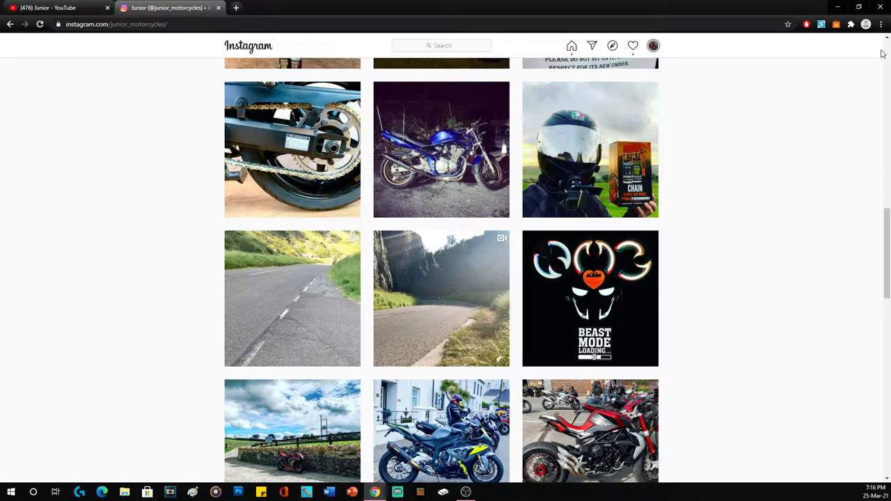